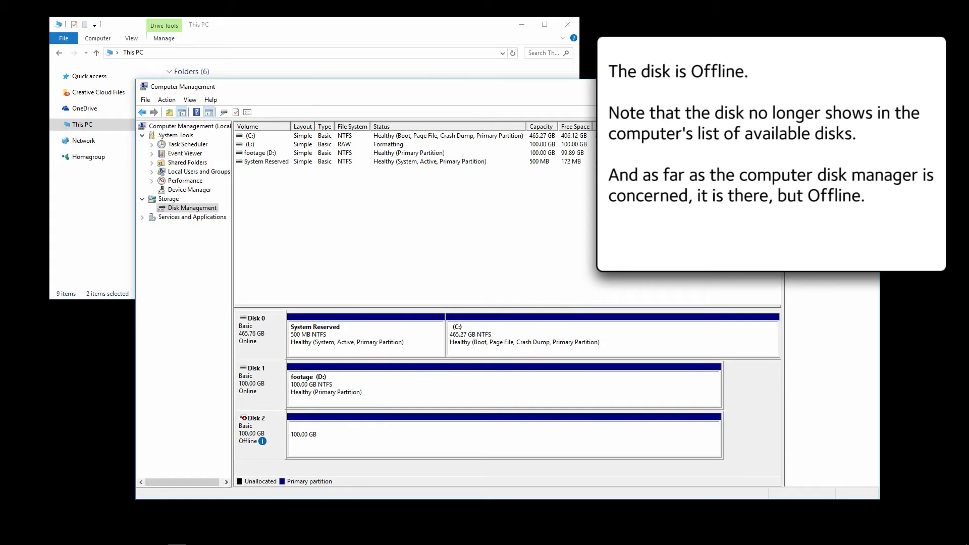
Take Disk 1, which holds the footage volume, offline in Disk Management.
click(256, 433)
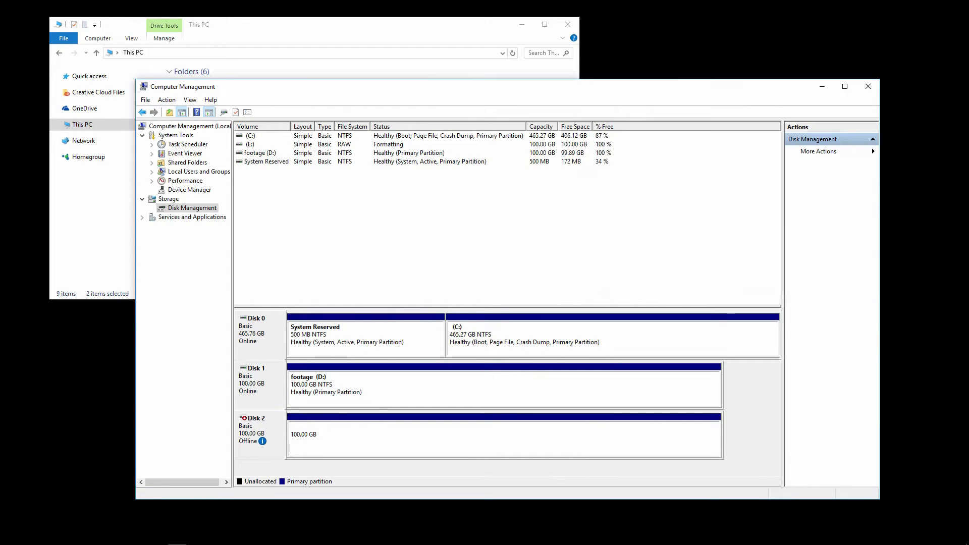
right_click(254, 378)
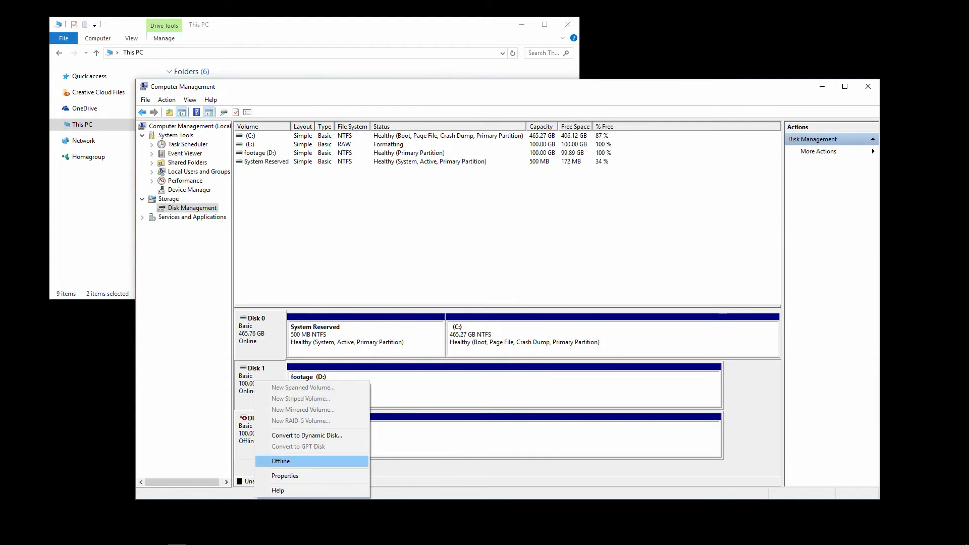
click(281, 461)
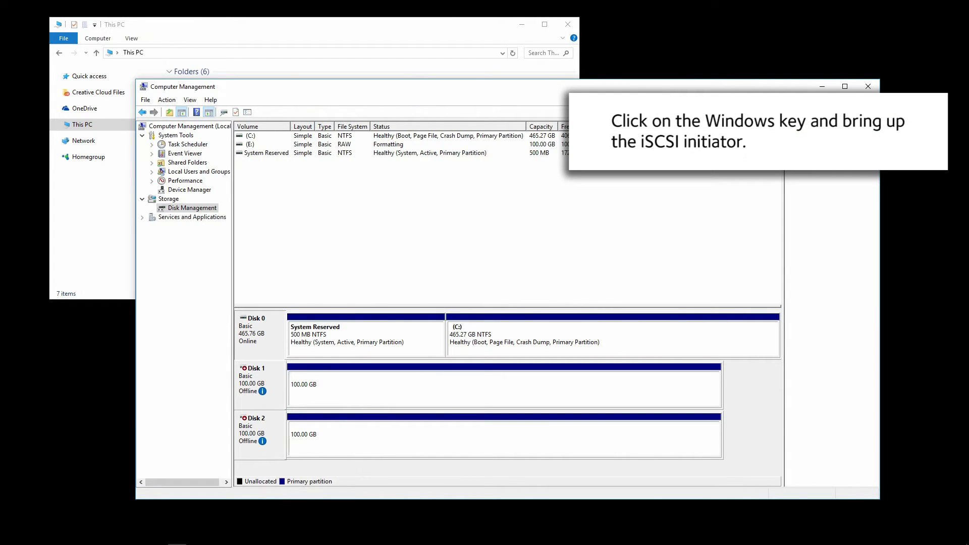
Disconnect the ReadyNAS film target from all sessions in iSCSI Initiator.
key(Super)
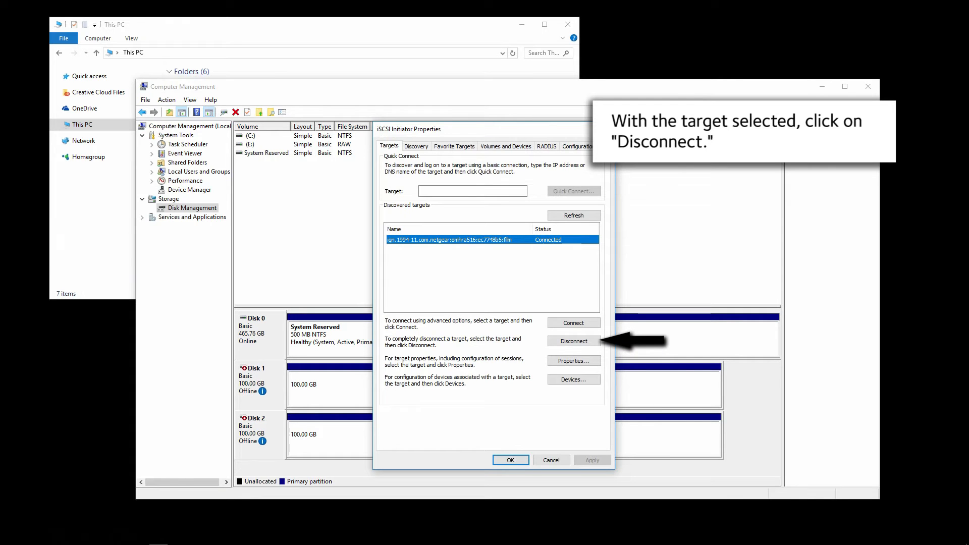
click(572, 341)
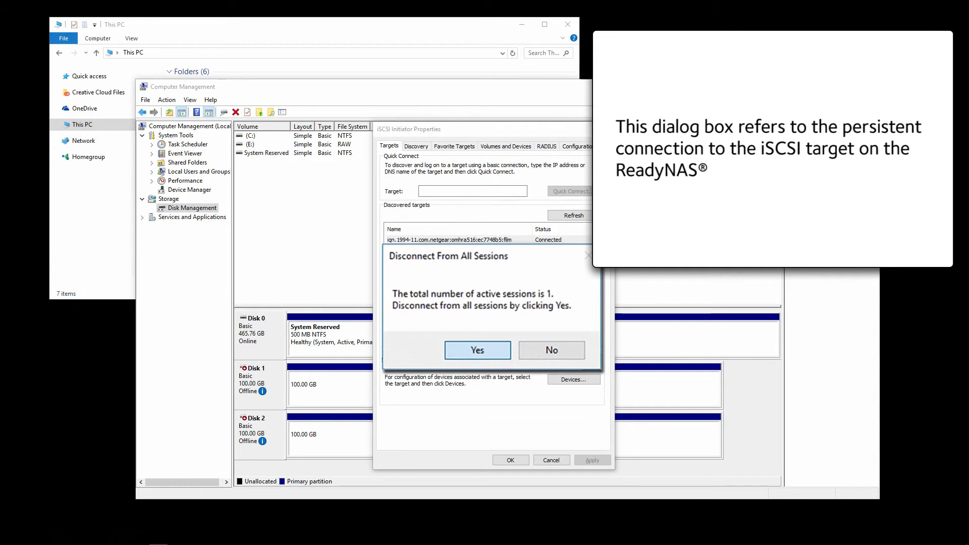
click(477, 350)
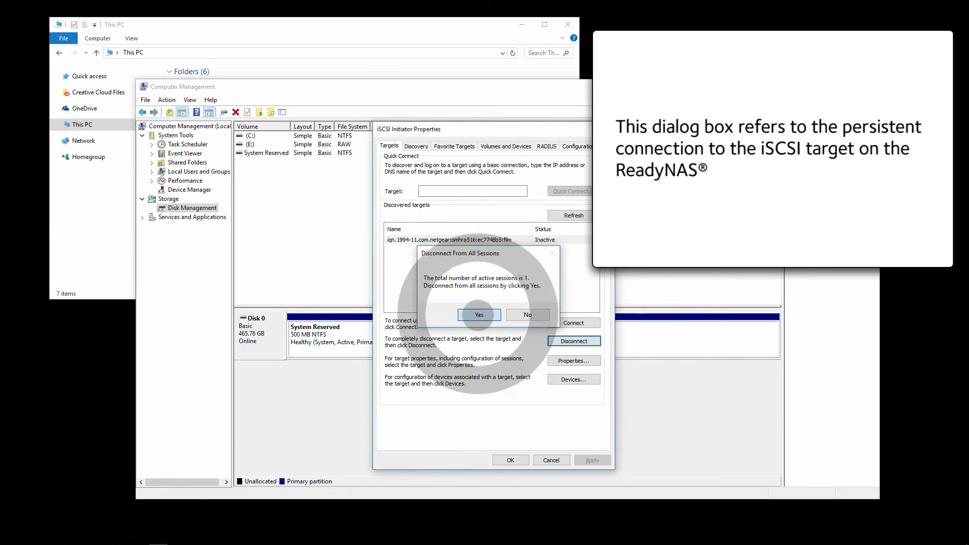
click(480, 314)
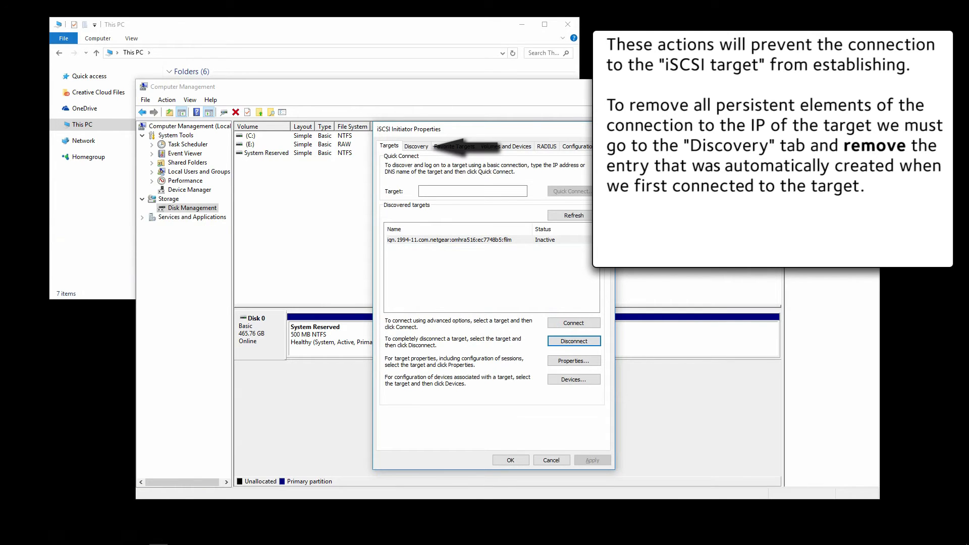
Remove the 172.31.99.32 target portal from iSCSI discovery, accepting the persistent bindings warning.
click(417, 146)
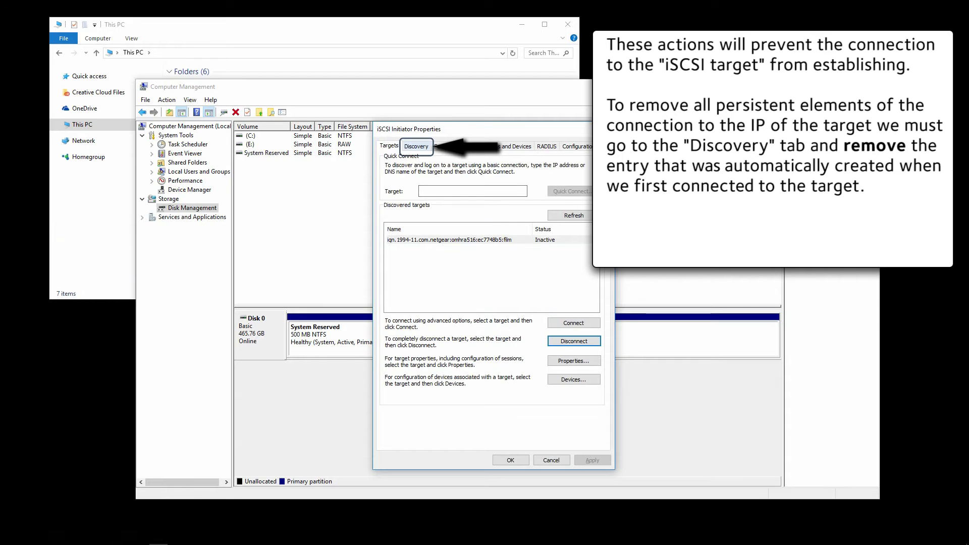
click(416, 146)
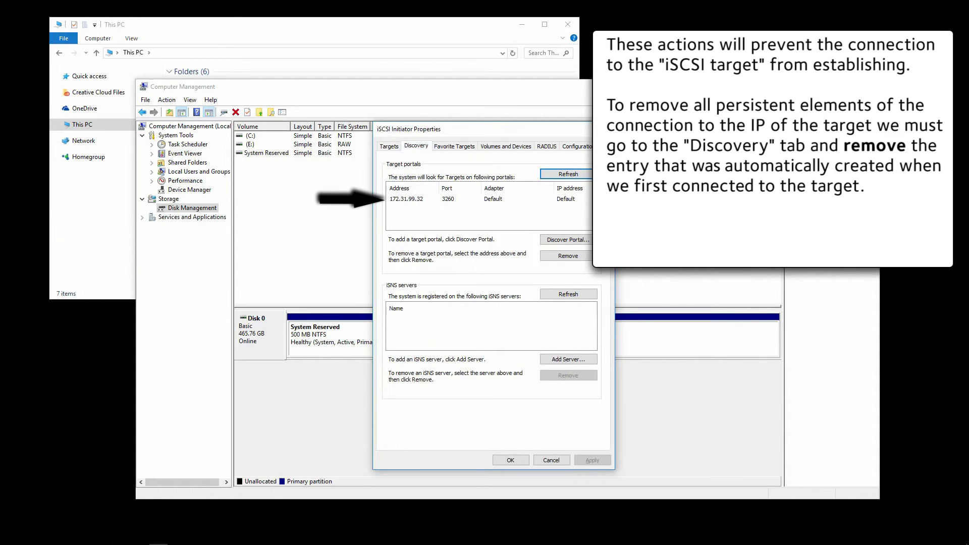
click(445, 198)
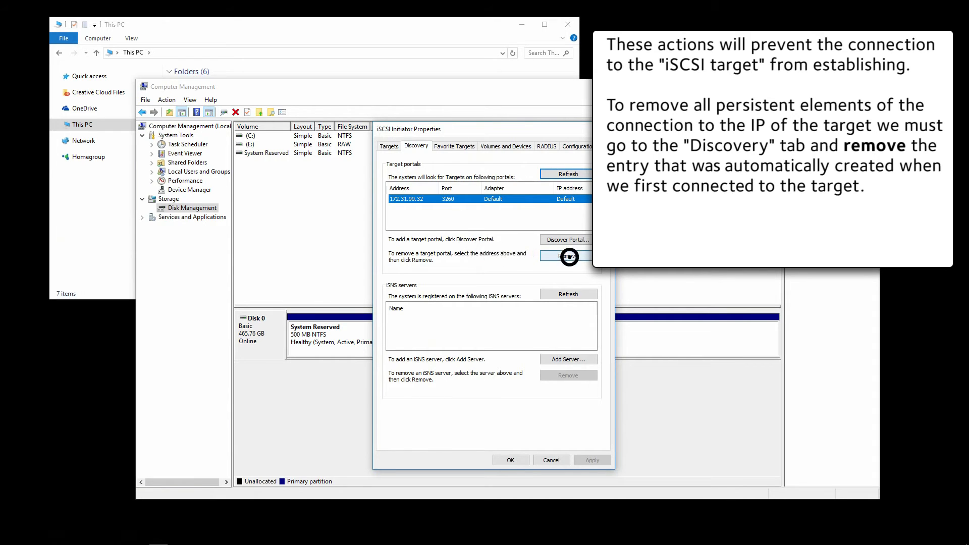
click(567, 256)
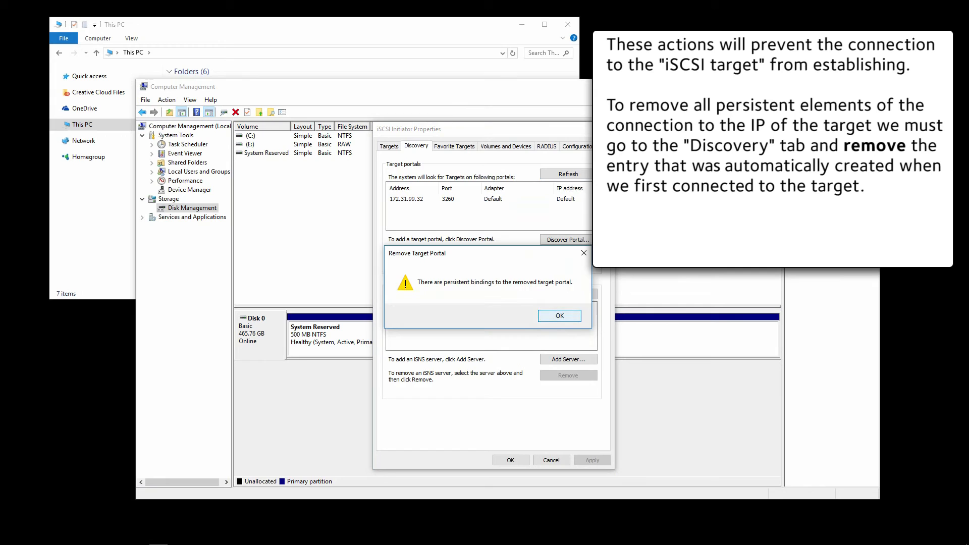
click(558, 315)
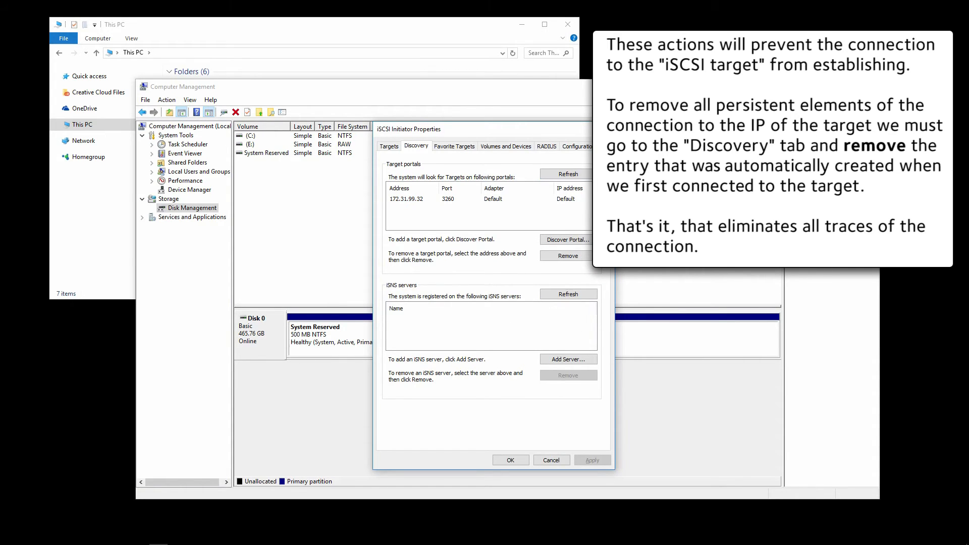
click(566, 255)
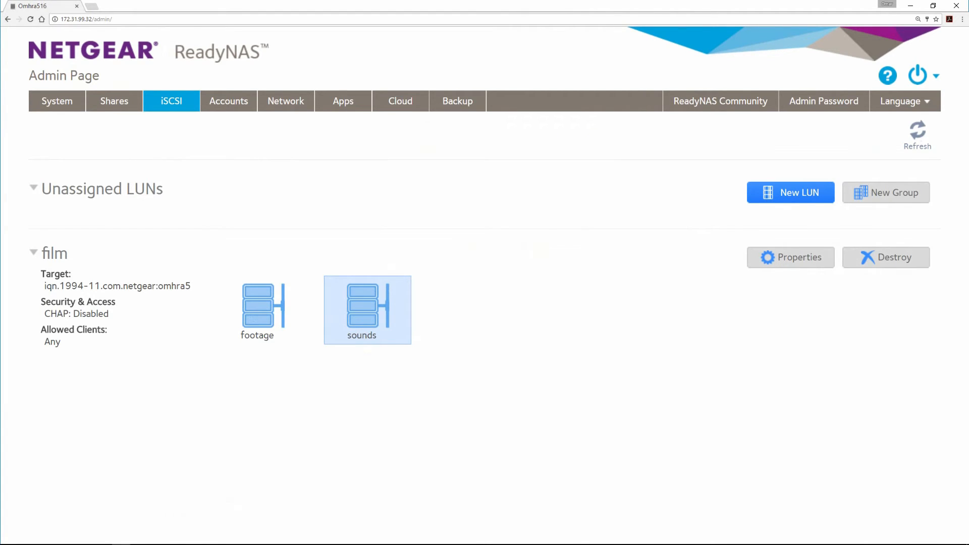
Unassign the footage and sounds LUNs from the film group, confirming each.
click(262, 309)
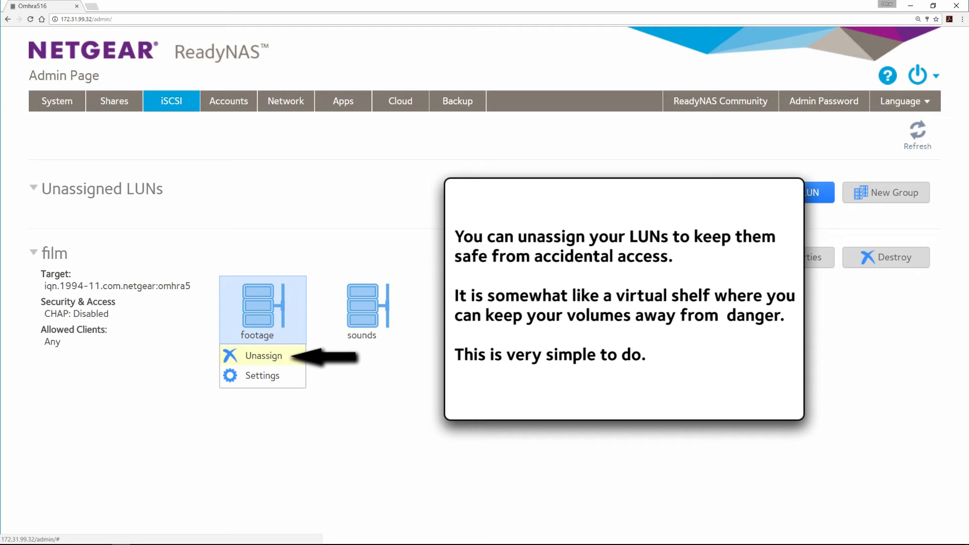
click(262, 356)
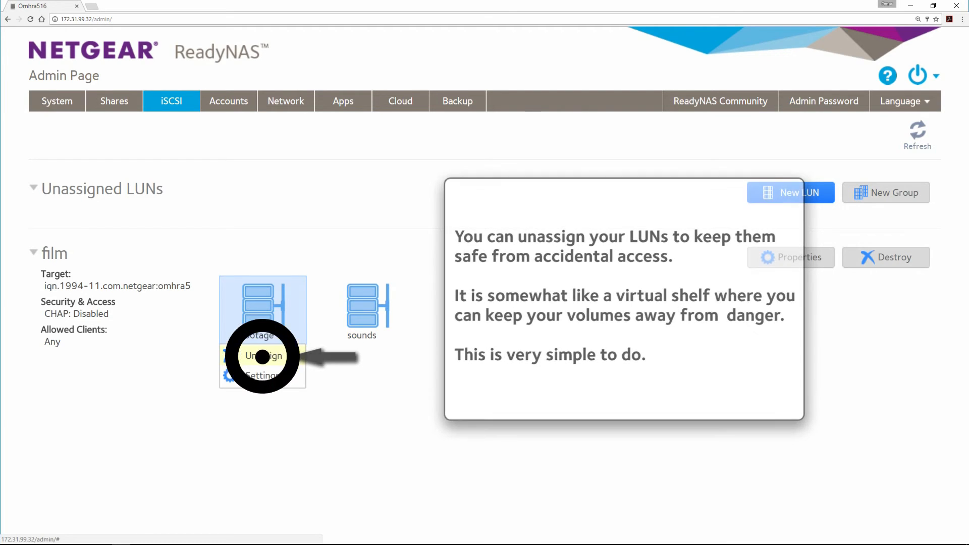
click(263, 356)
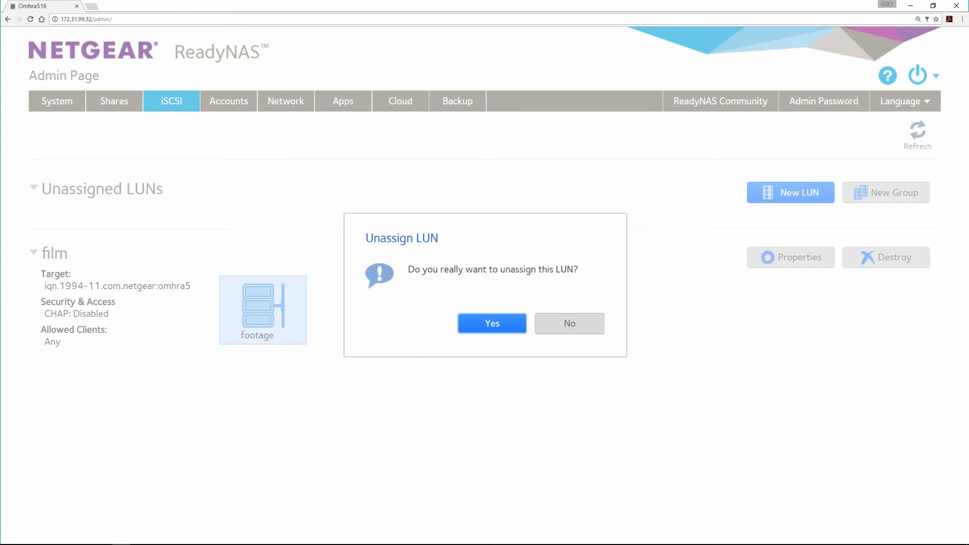
click(491, 323)
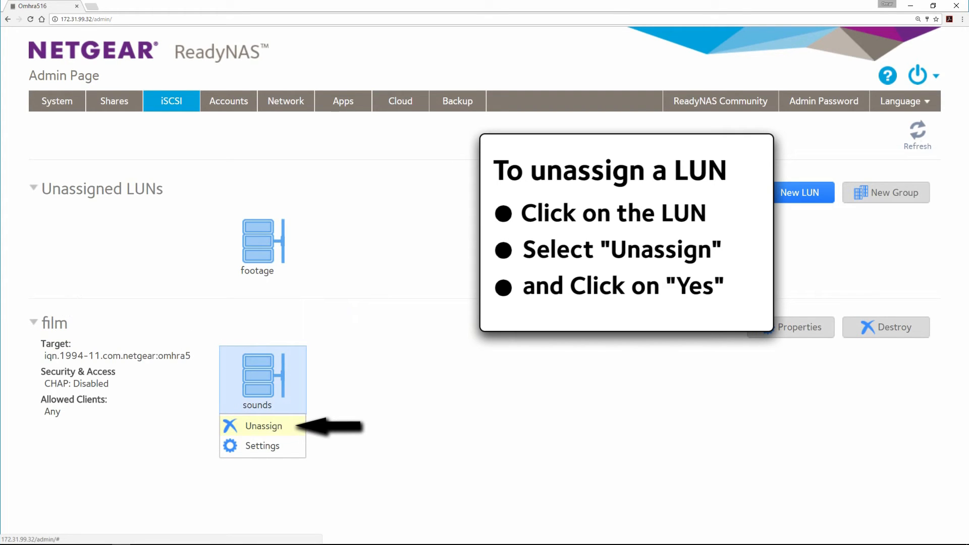
click(262, 426)
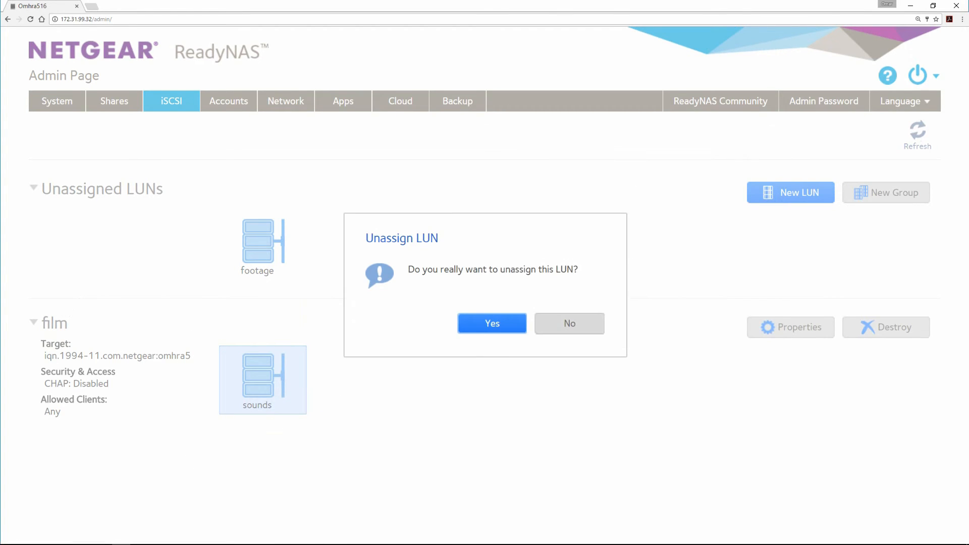
click(491, 323)
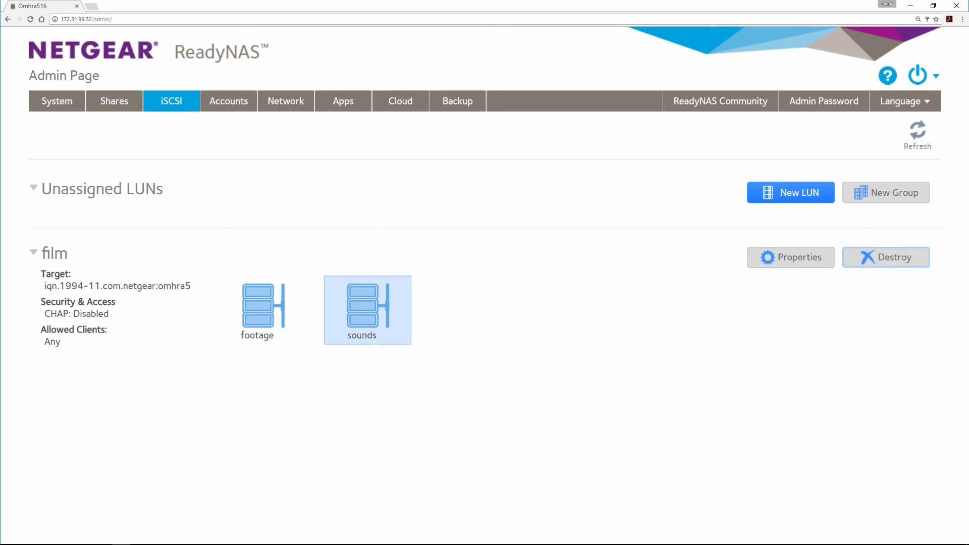
Destroy the film LUN group and confirm its removal.
click(885, 257)
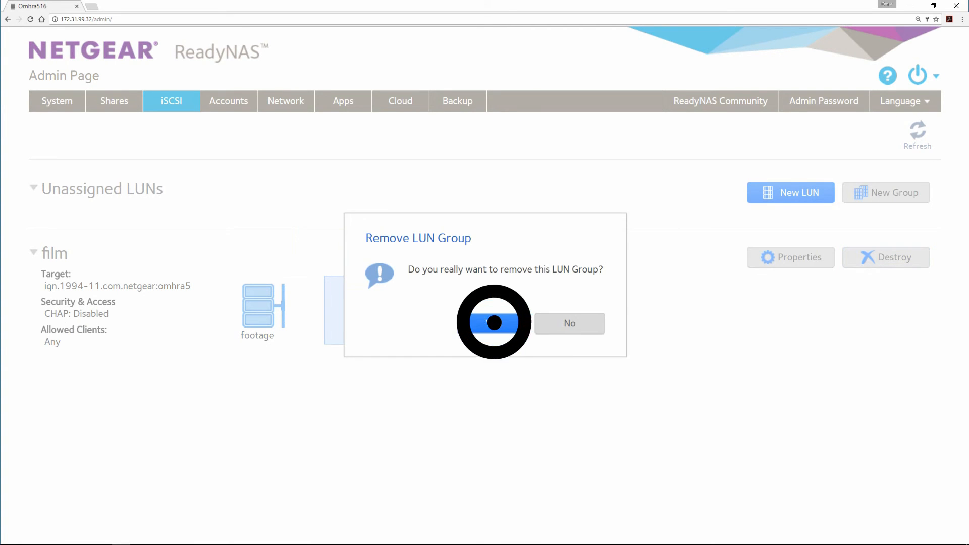
click(494, 323)
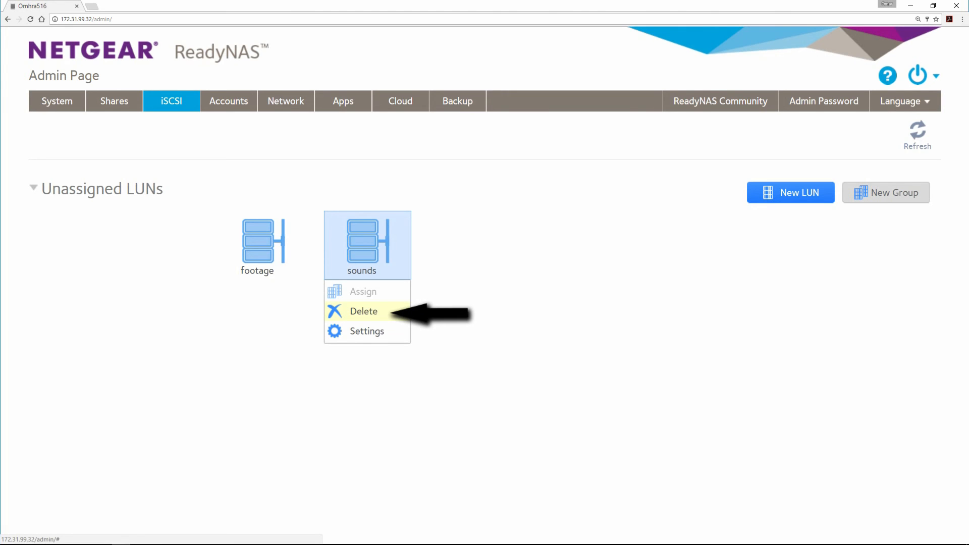
Delete the sounds and footage LUNs, typing DESTROY to confirm each deletion.
click(364, 311)
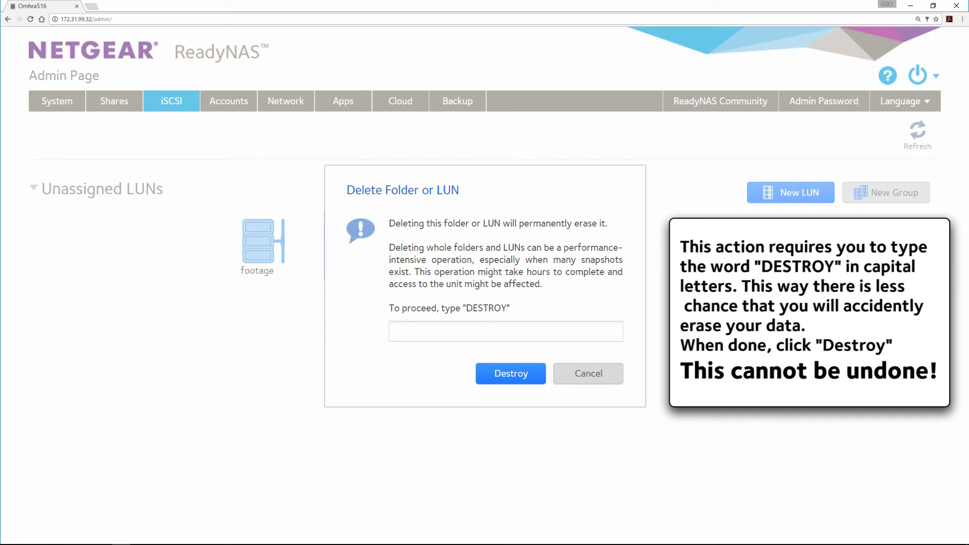
text(DESTROY)
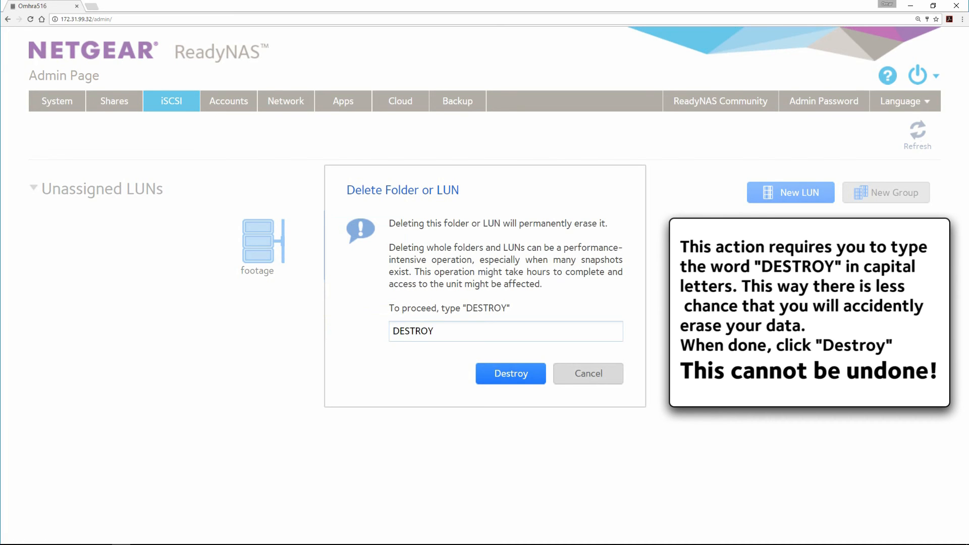
click(510, 374)
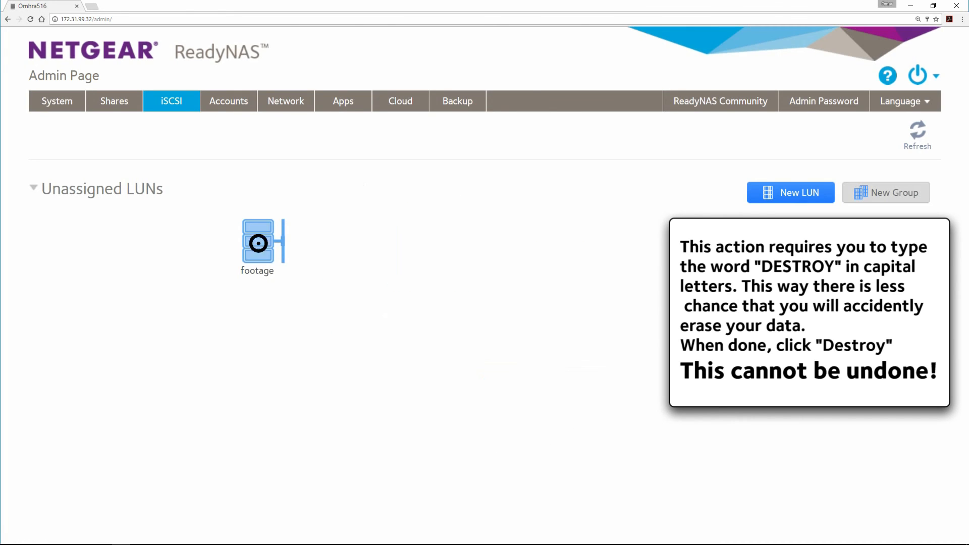
right_click(257, 243)
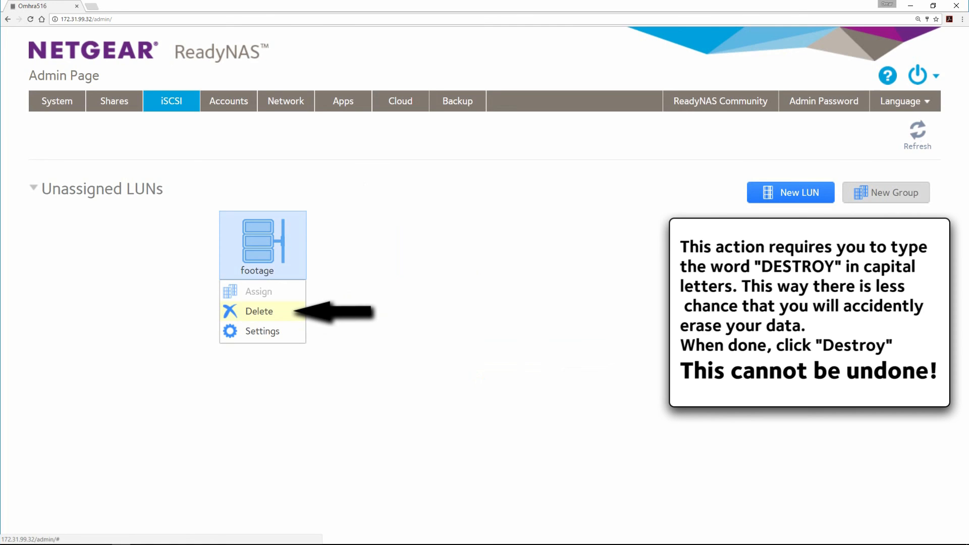
click(259, 311)
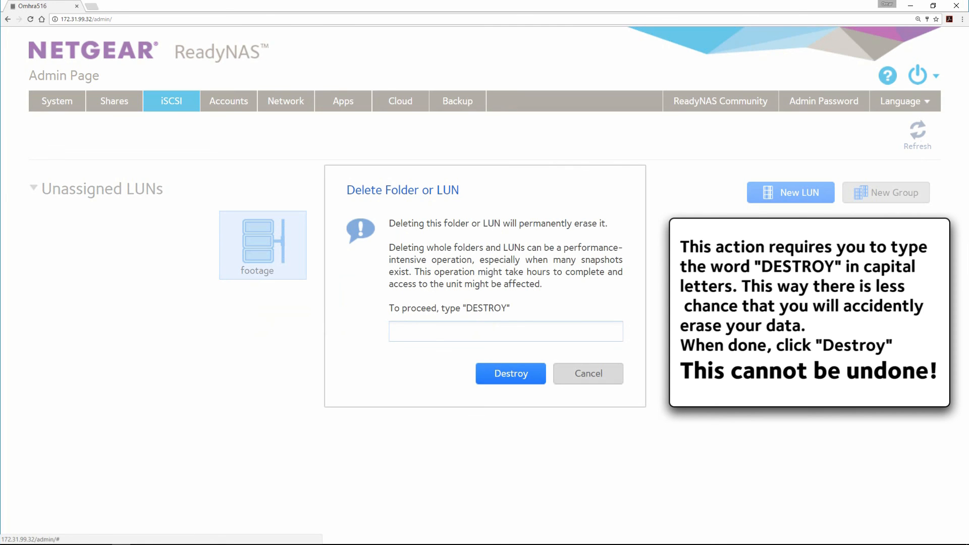
text(DESTR)
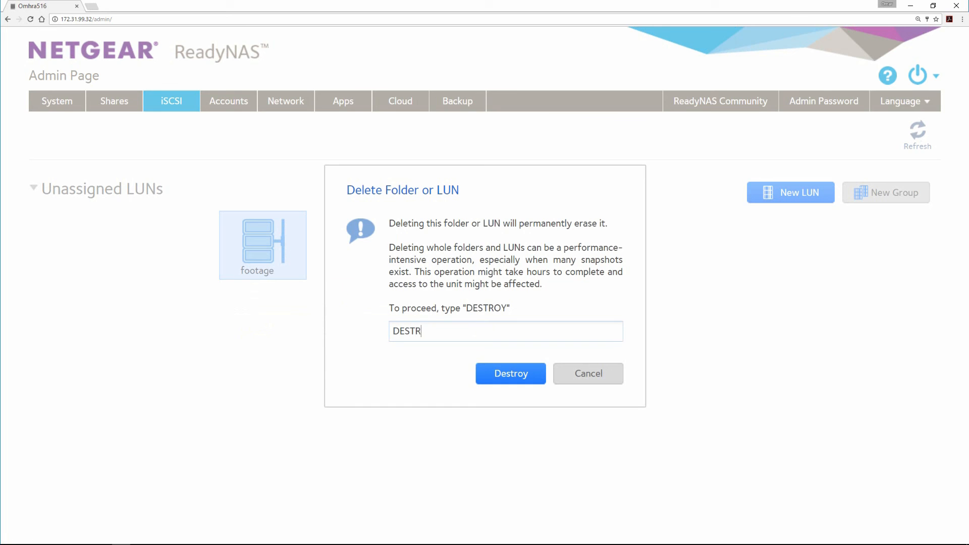
click(510, 373)
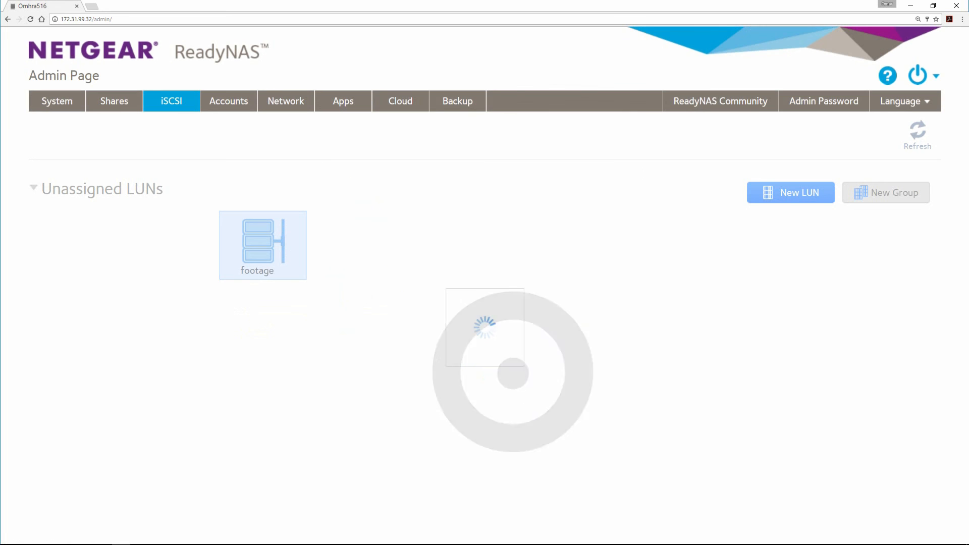